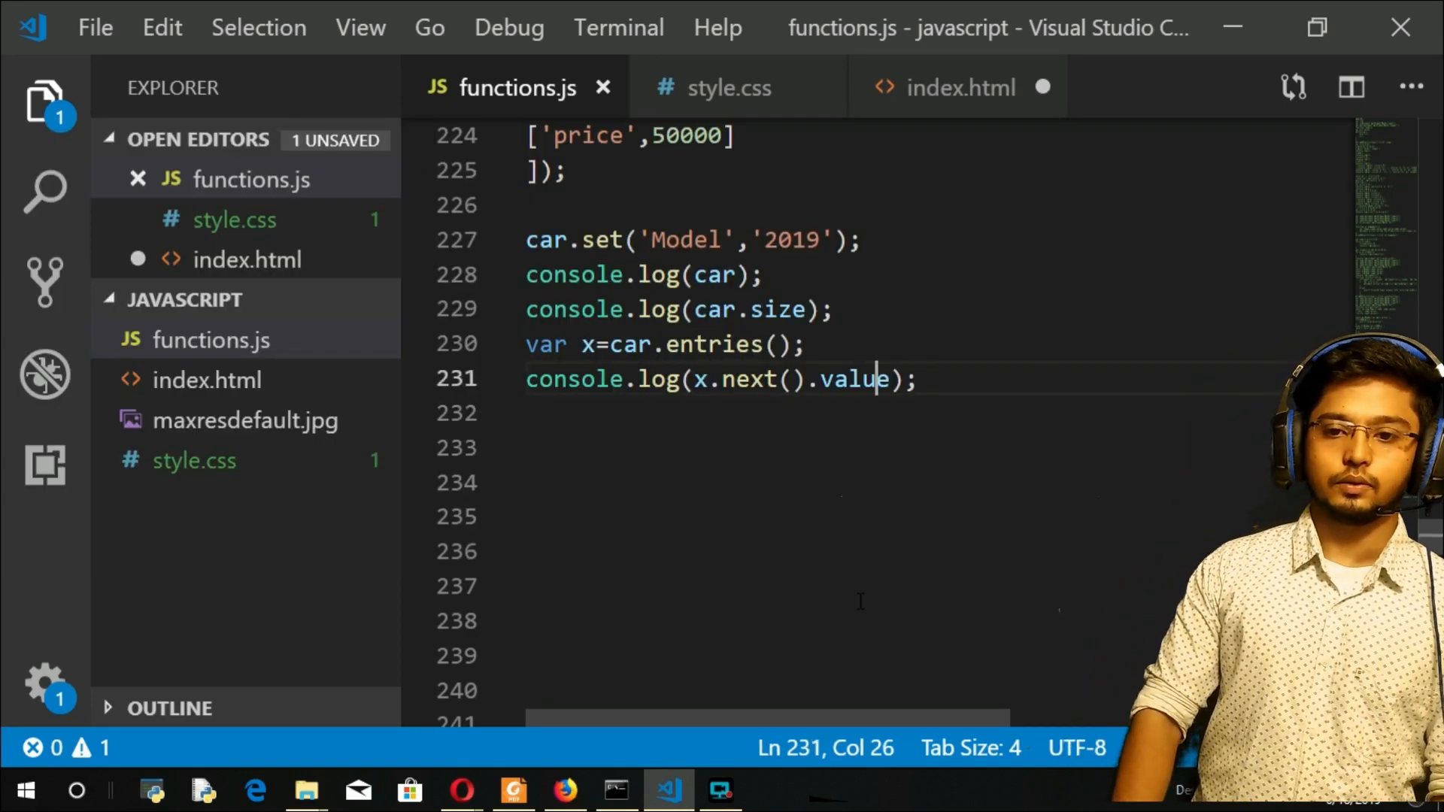
Step: Add console.log(car.get('price')) to print the car's price, 50000
{"action": "type", "text": "con"}
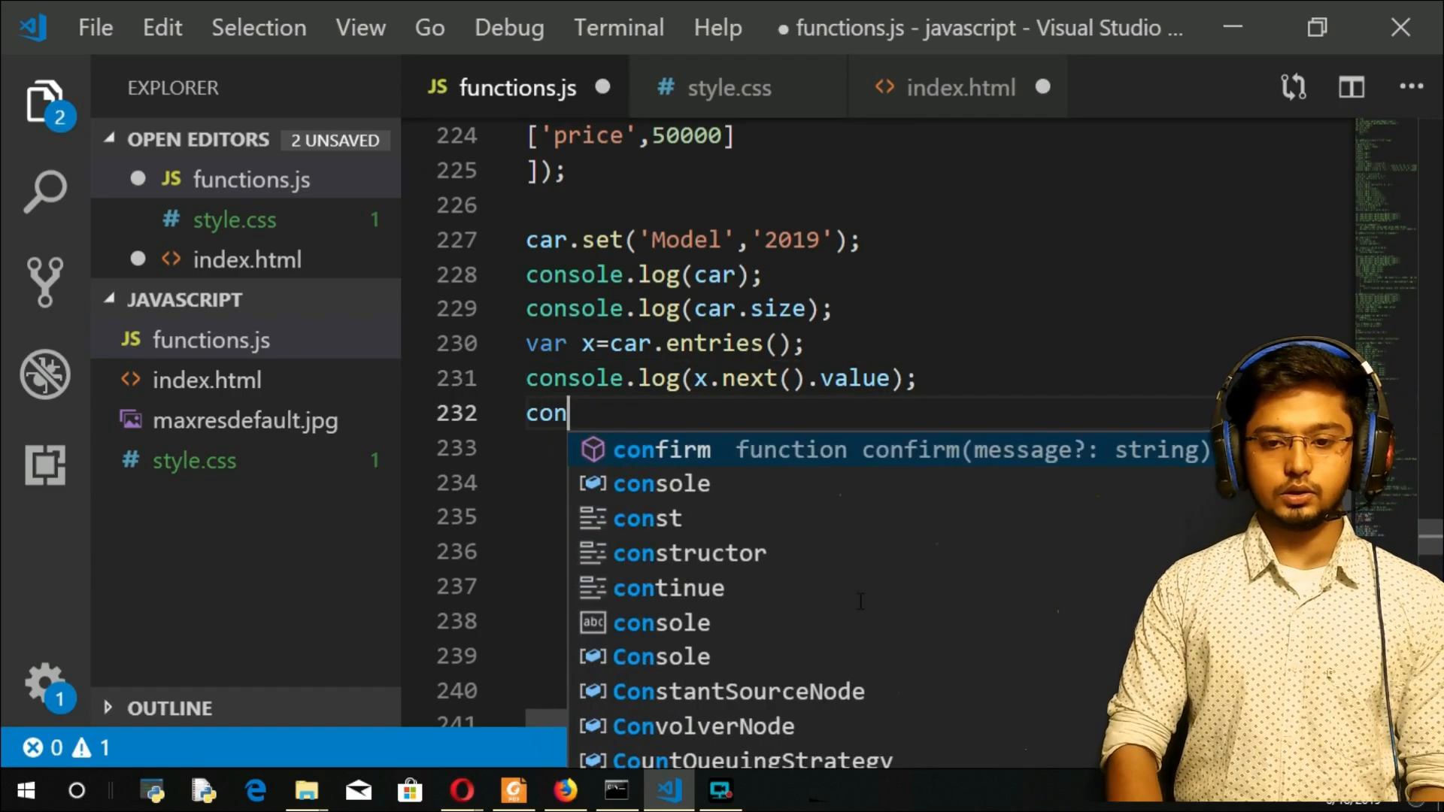
{"action": "type", "text": "sol"}
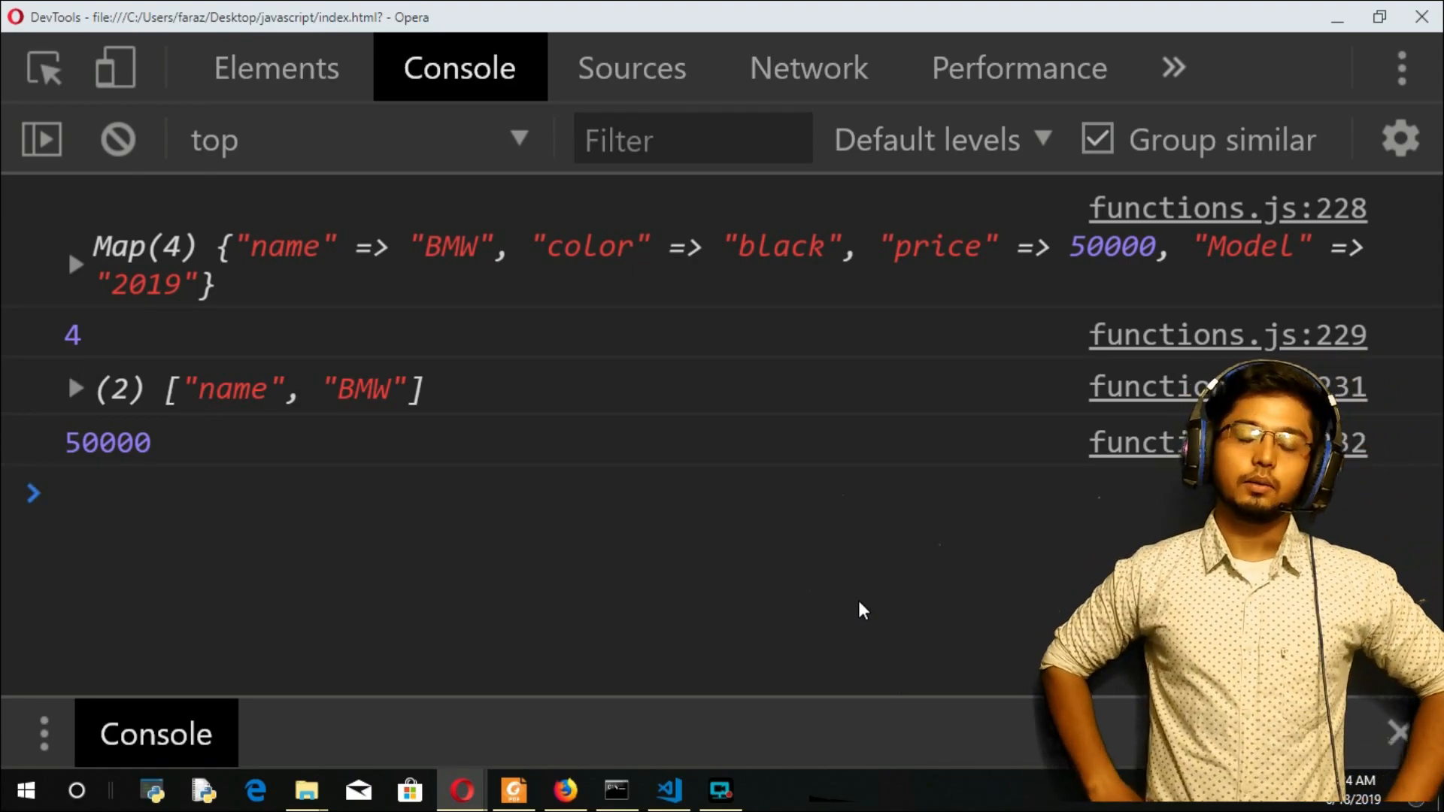
Step: Begin a forEach over the car map with an arrow function logging each value
{"action": "left_click", "coordinate": [668, 790]}
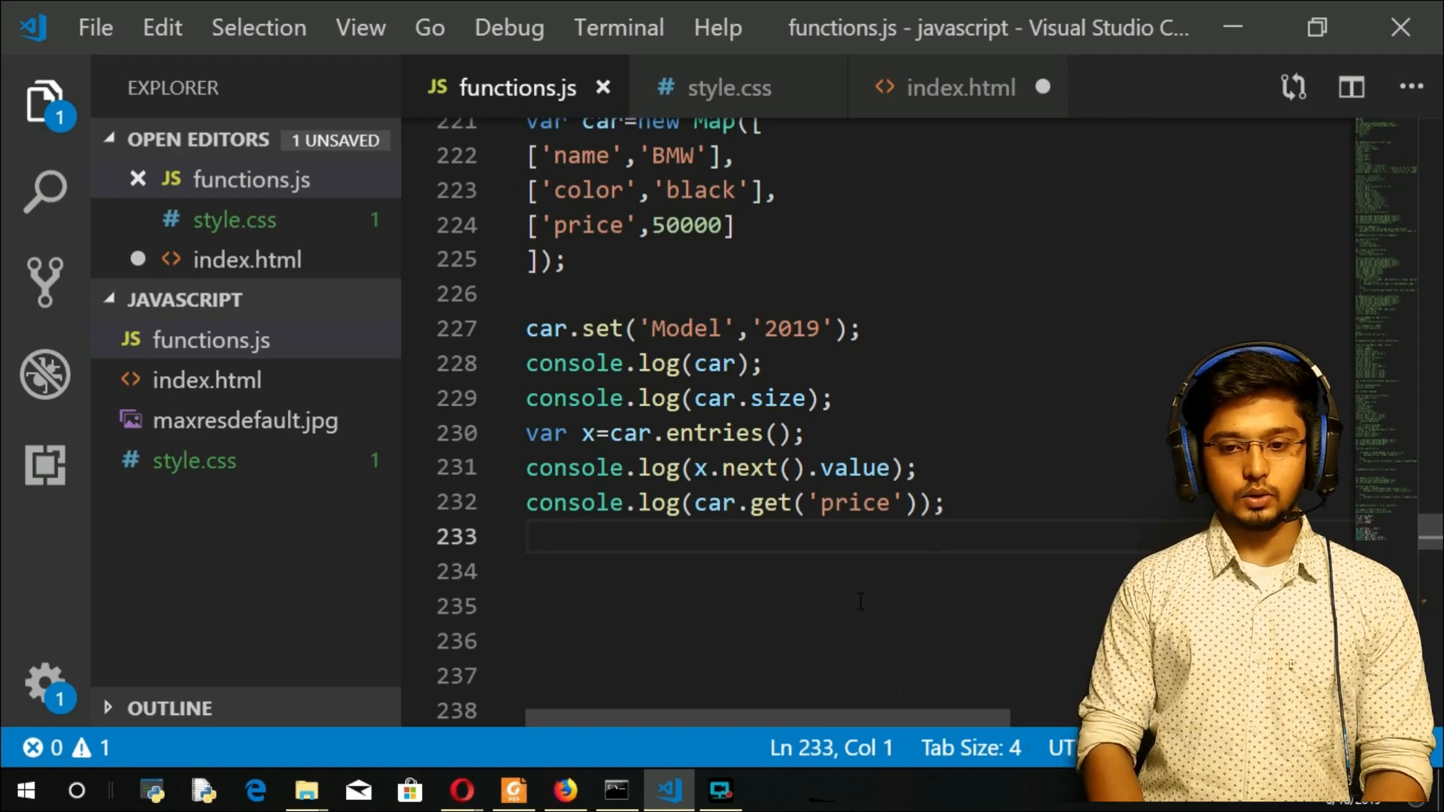
{"action": "type", "text": "car.forEach("}
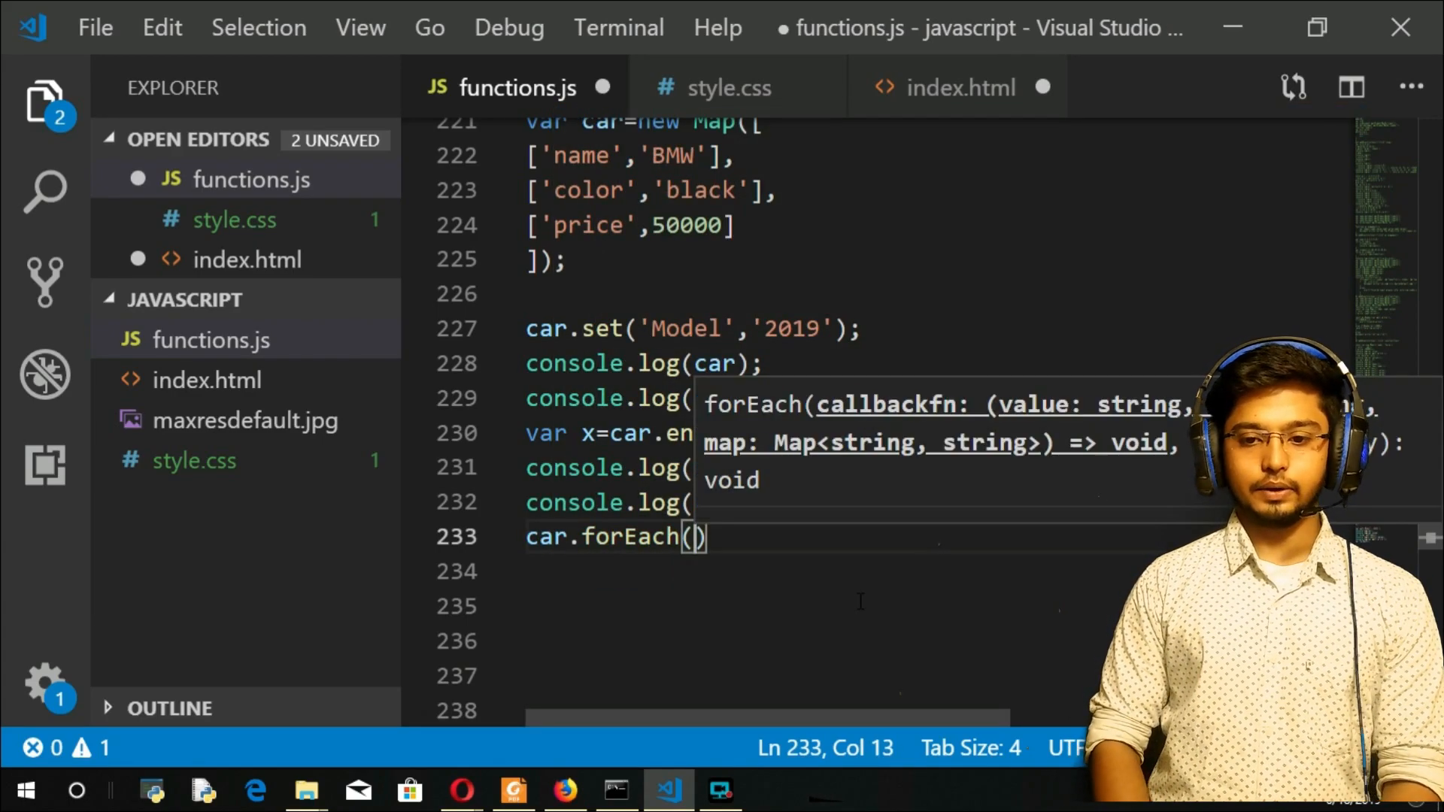
{"action": "type", "text": "a=>"}
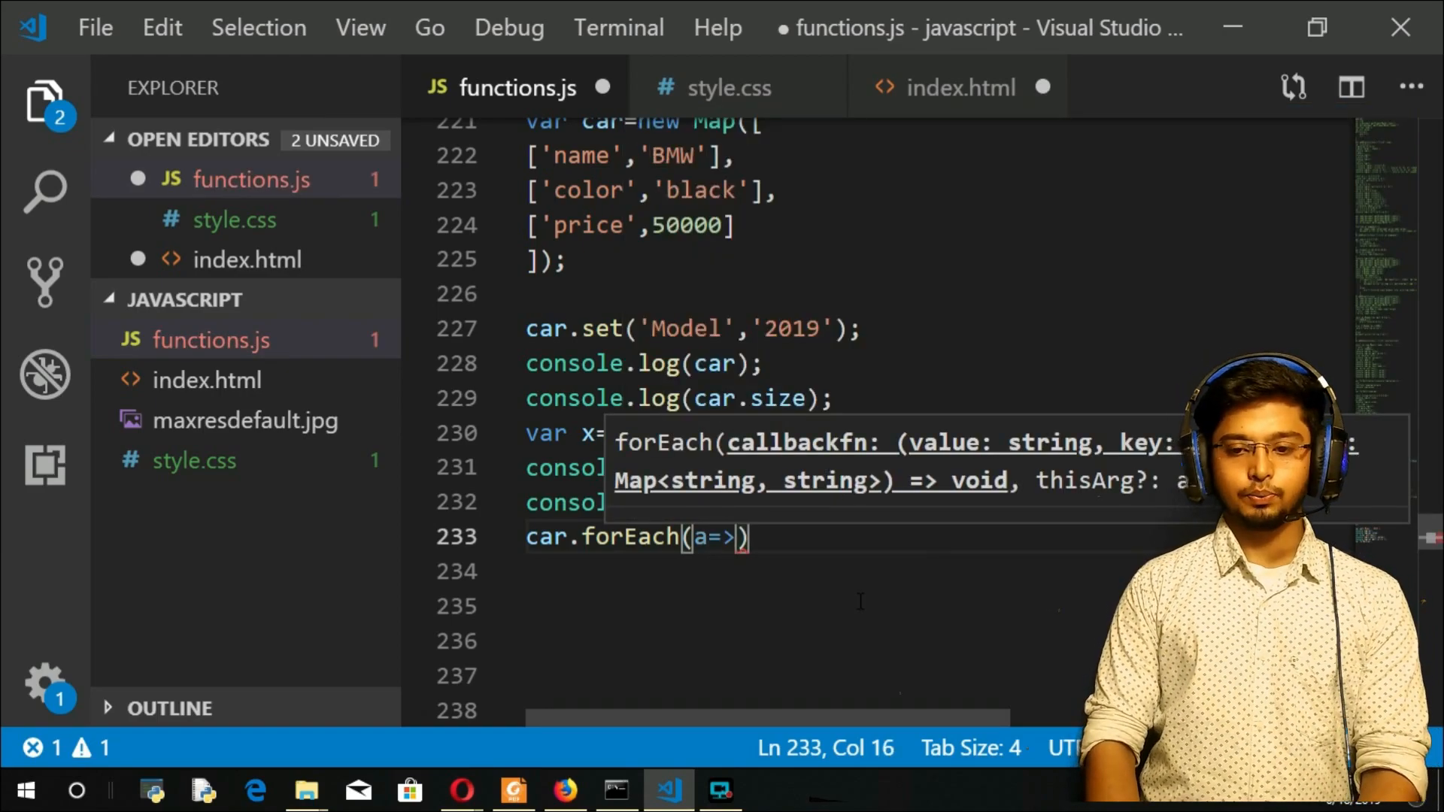
{"action": "type", "text": "cosol"}
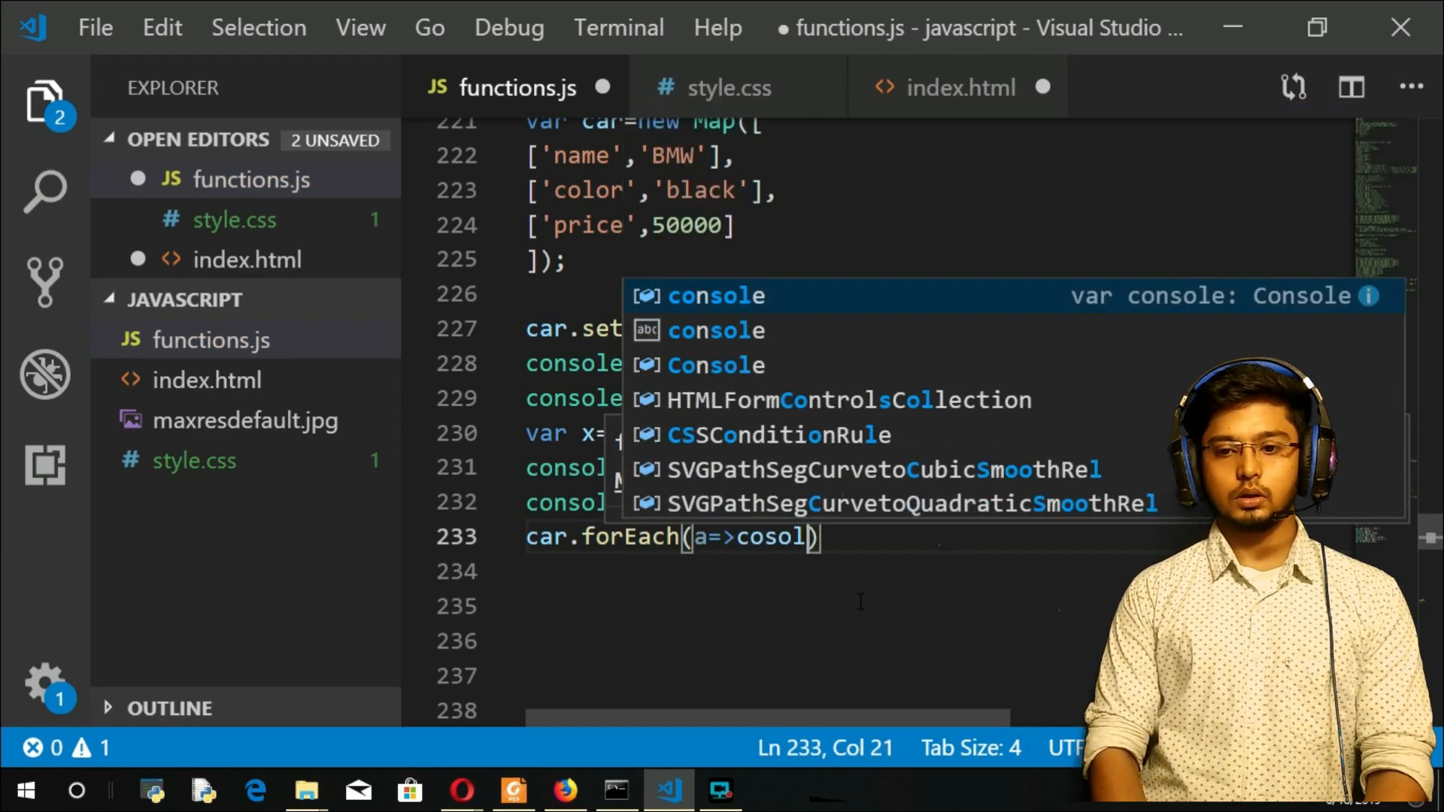
{"action": "type", "text": "console.log("}
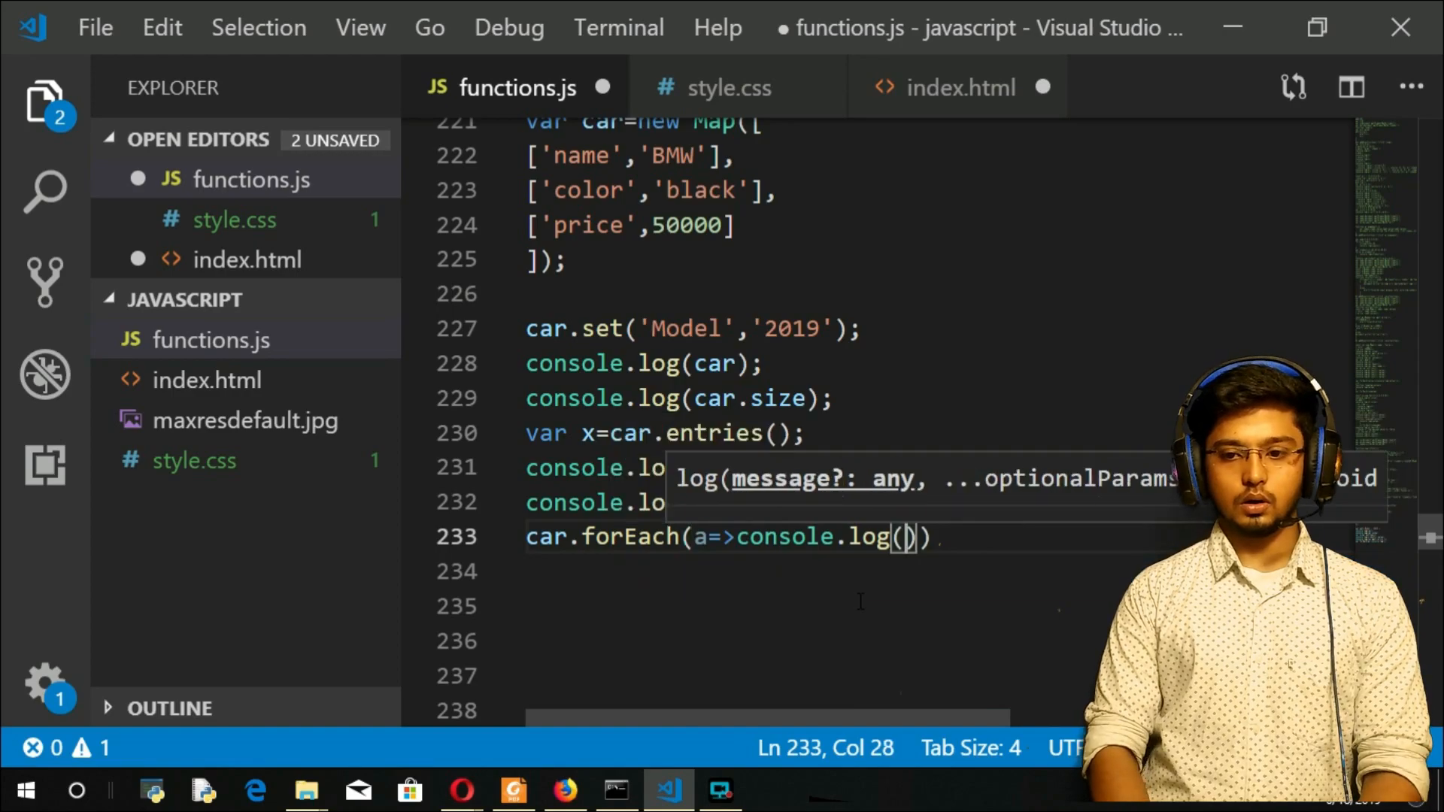
Step: Wrap it in console.log and check BMW, black, 50000, 2019 in Opera's console
{"action": "type", "text": "a"}
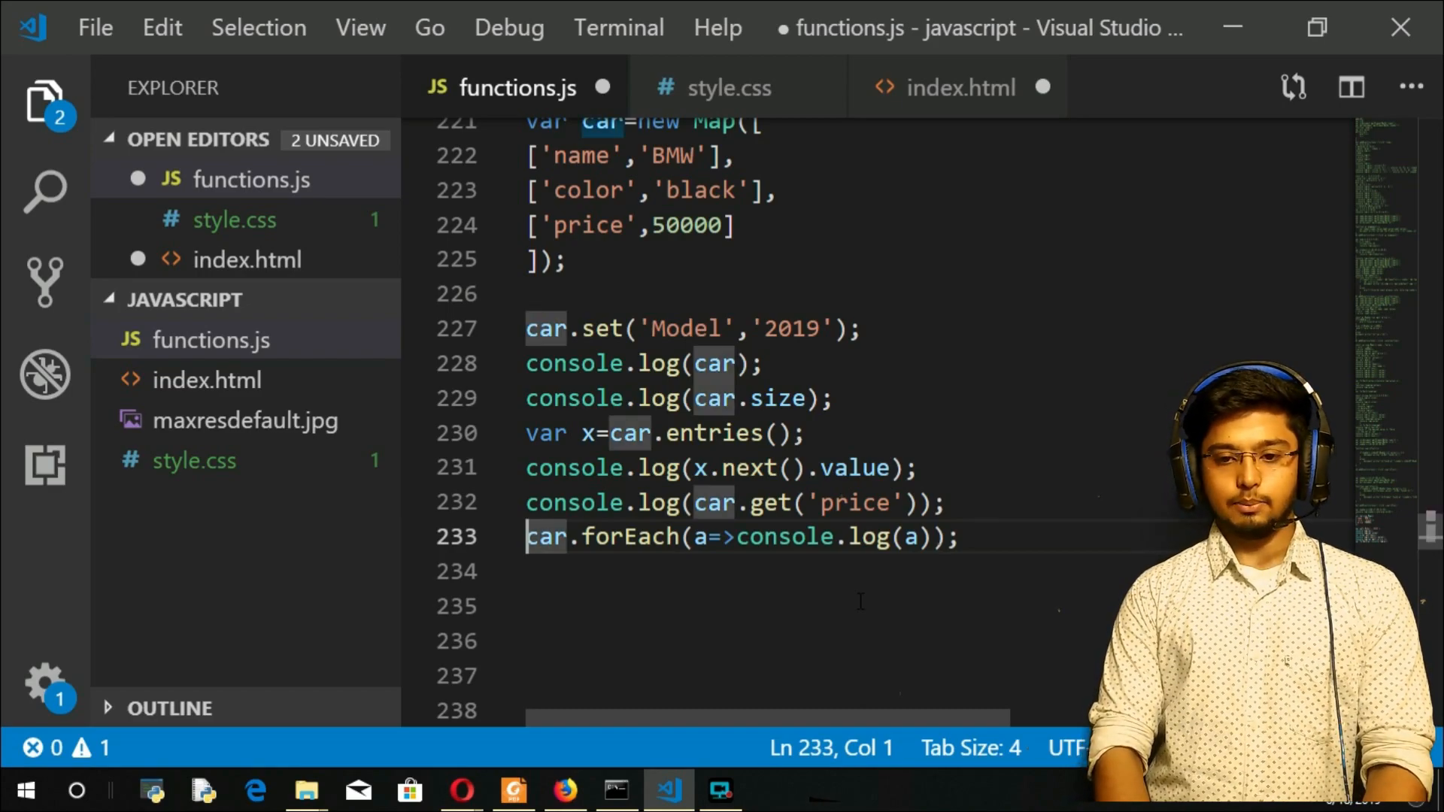
{"action": "type", "text": "console.l"}
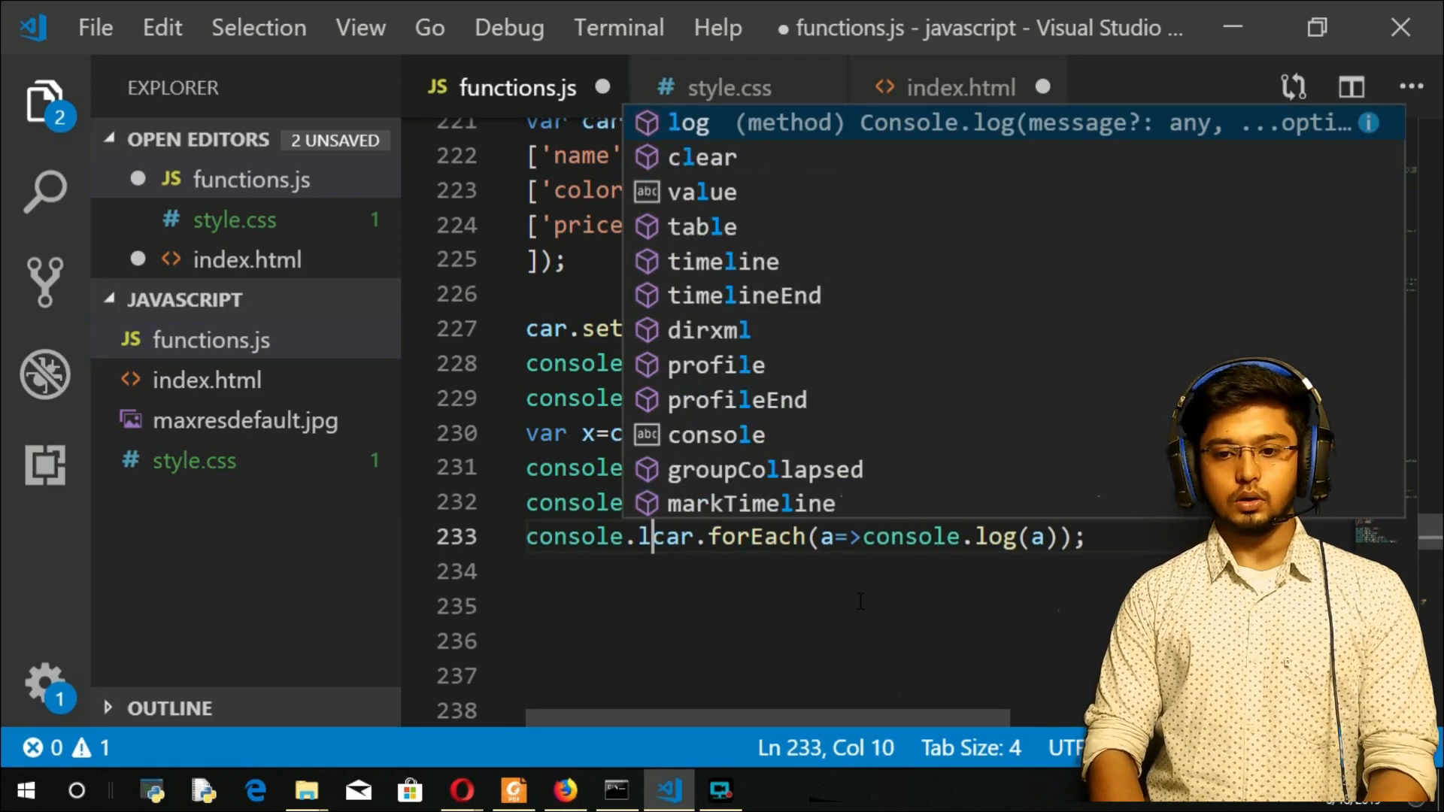
{"action": "type", "text": "g"}
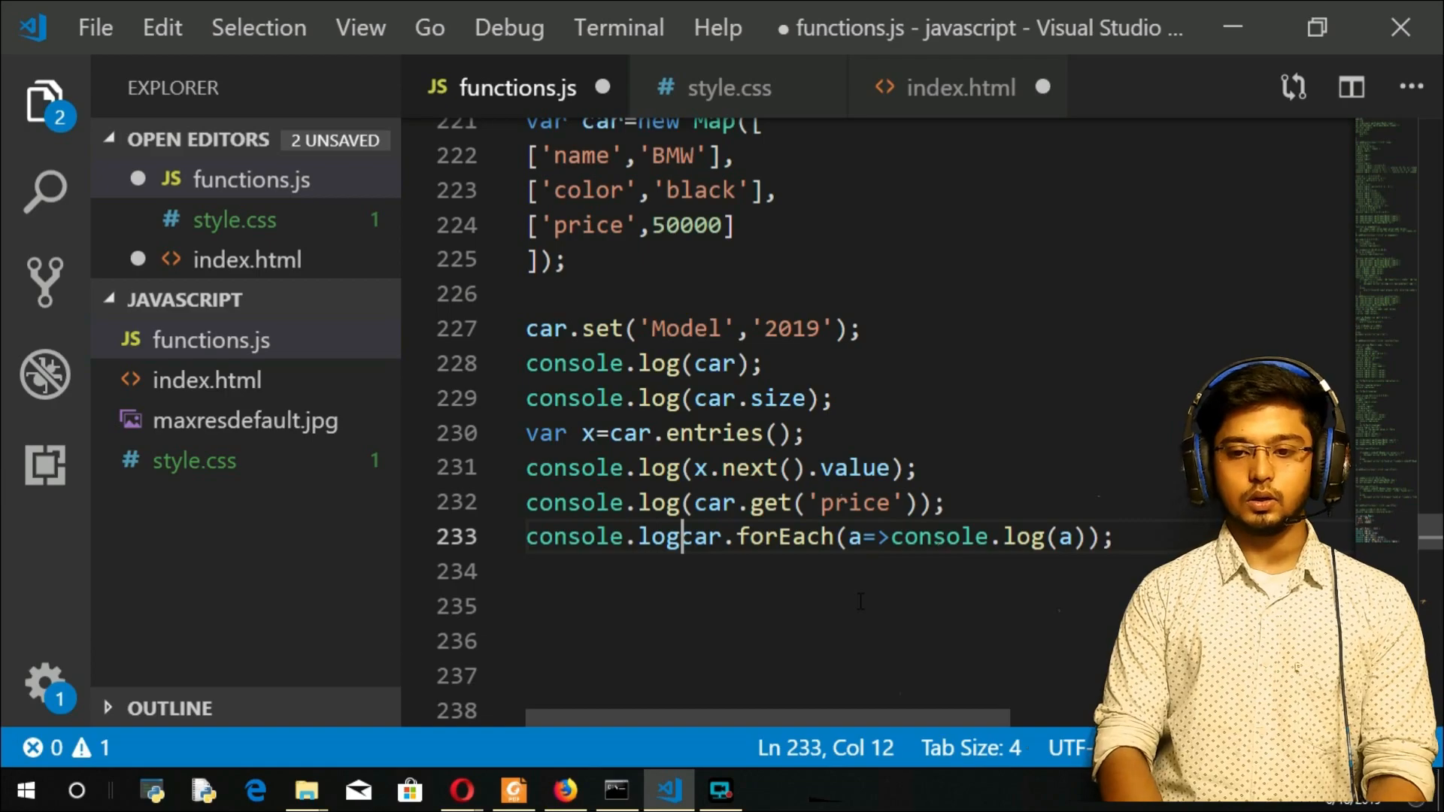
{"action": "type", "text": "("}
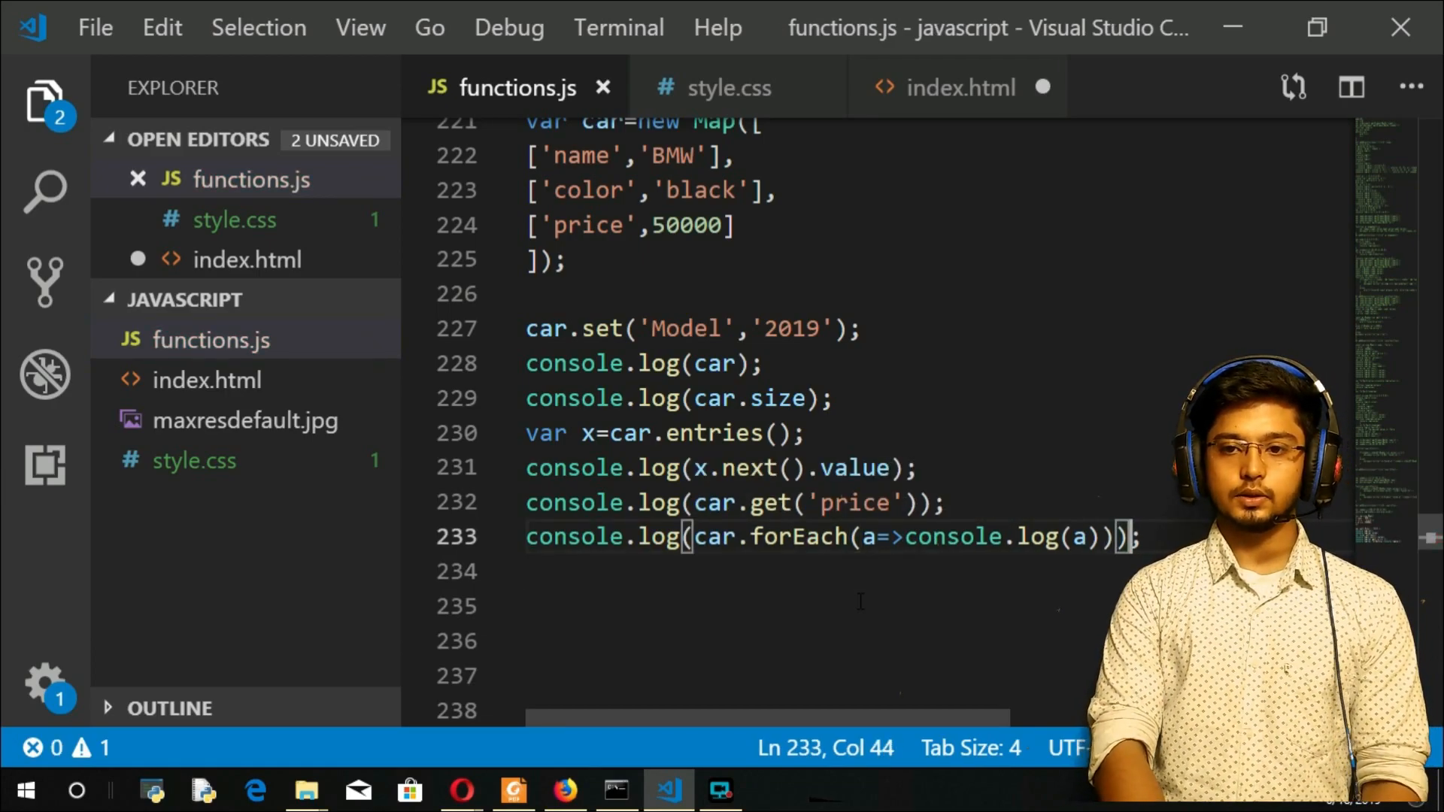
{"action": "left_click", "coordinate": [460, 791]}
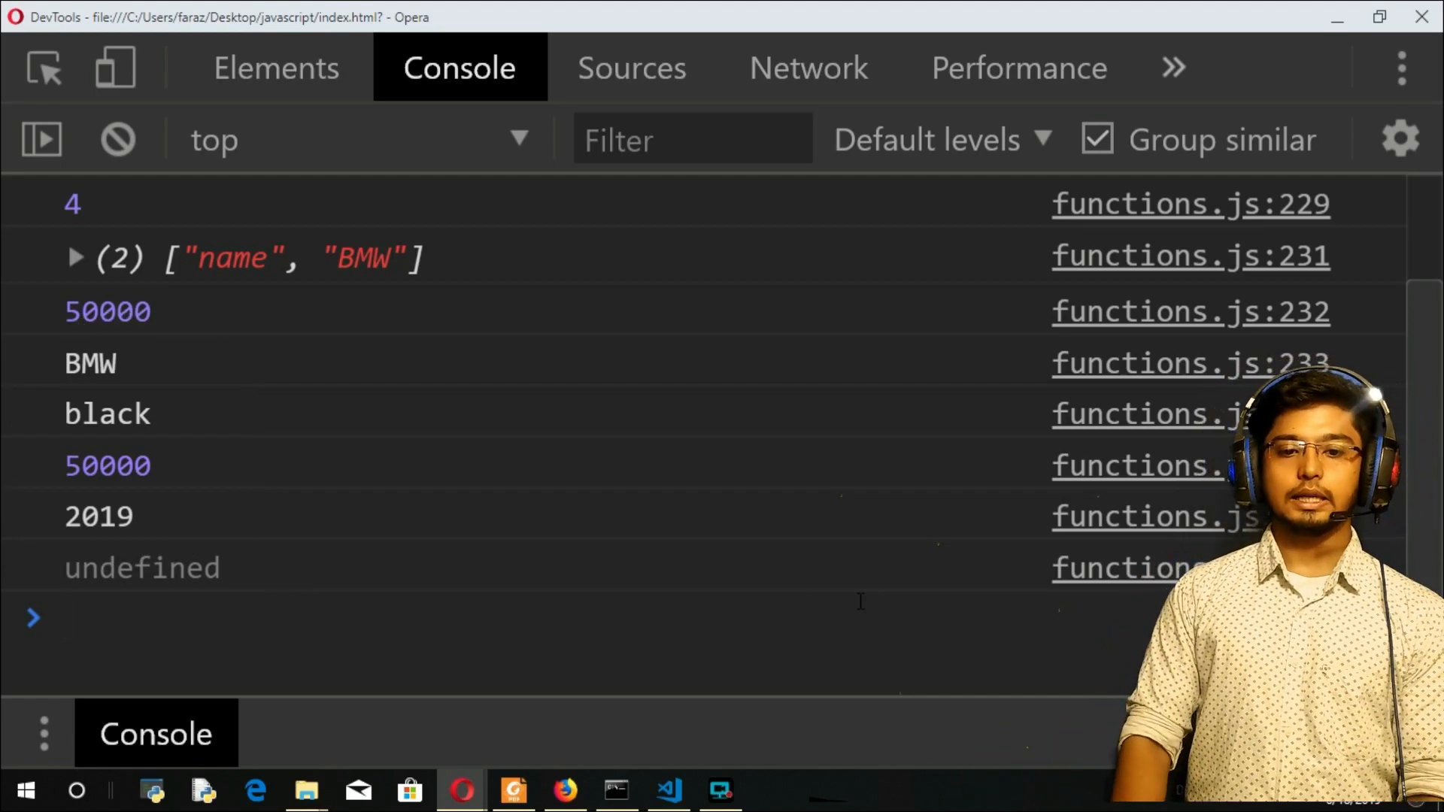
Step: Add var y = car.keys(); on a new line below the forEach demo
{"action": "left_click", "coordinate": [668, 790]}
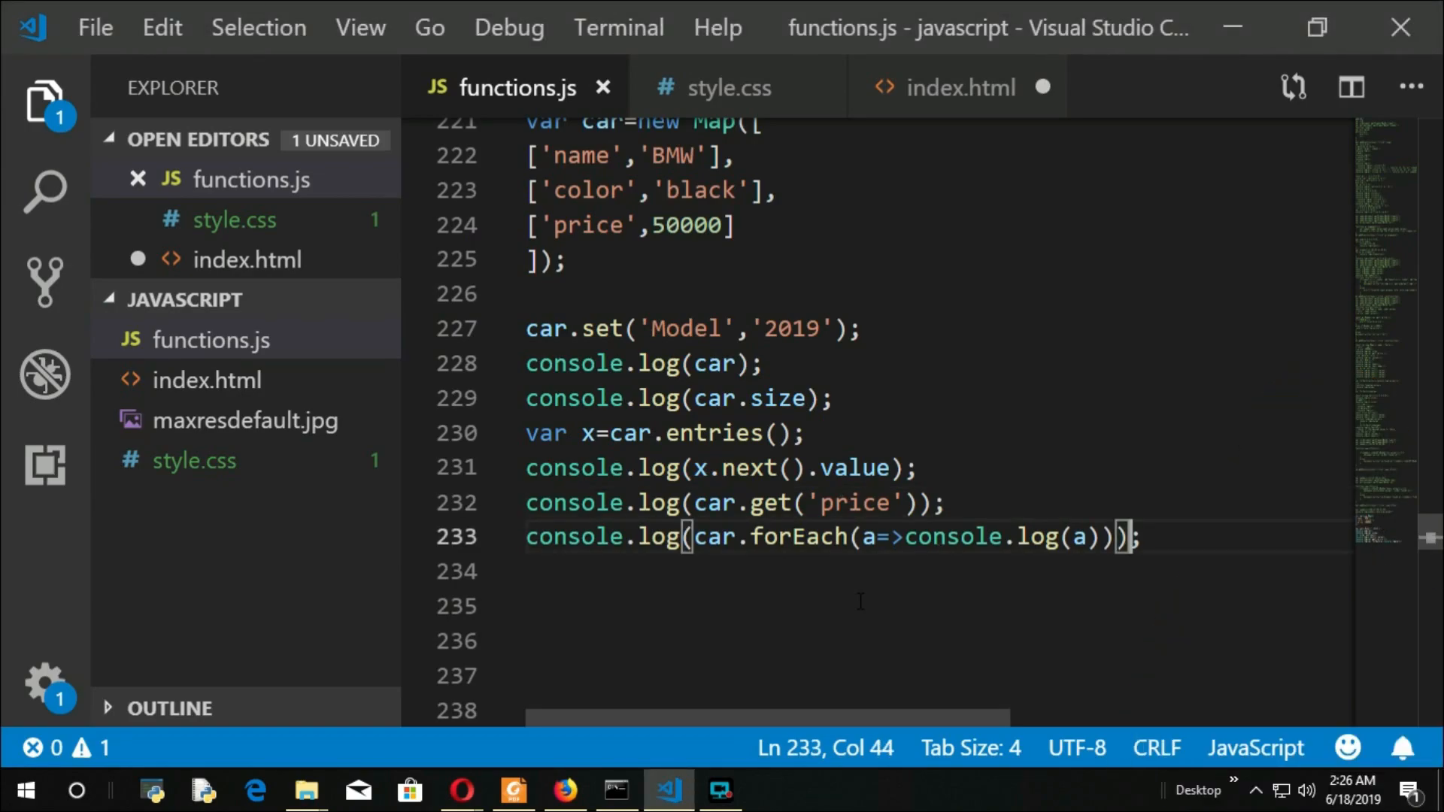
{"action": "key", "text": "Down"}
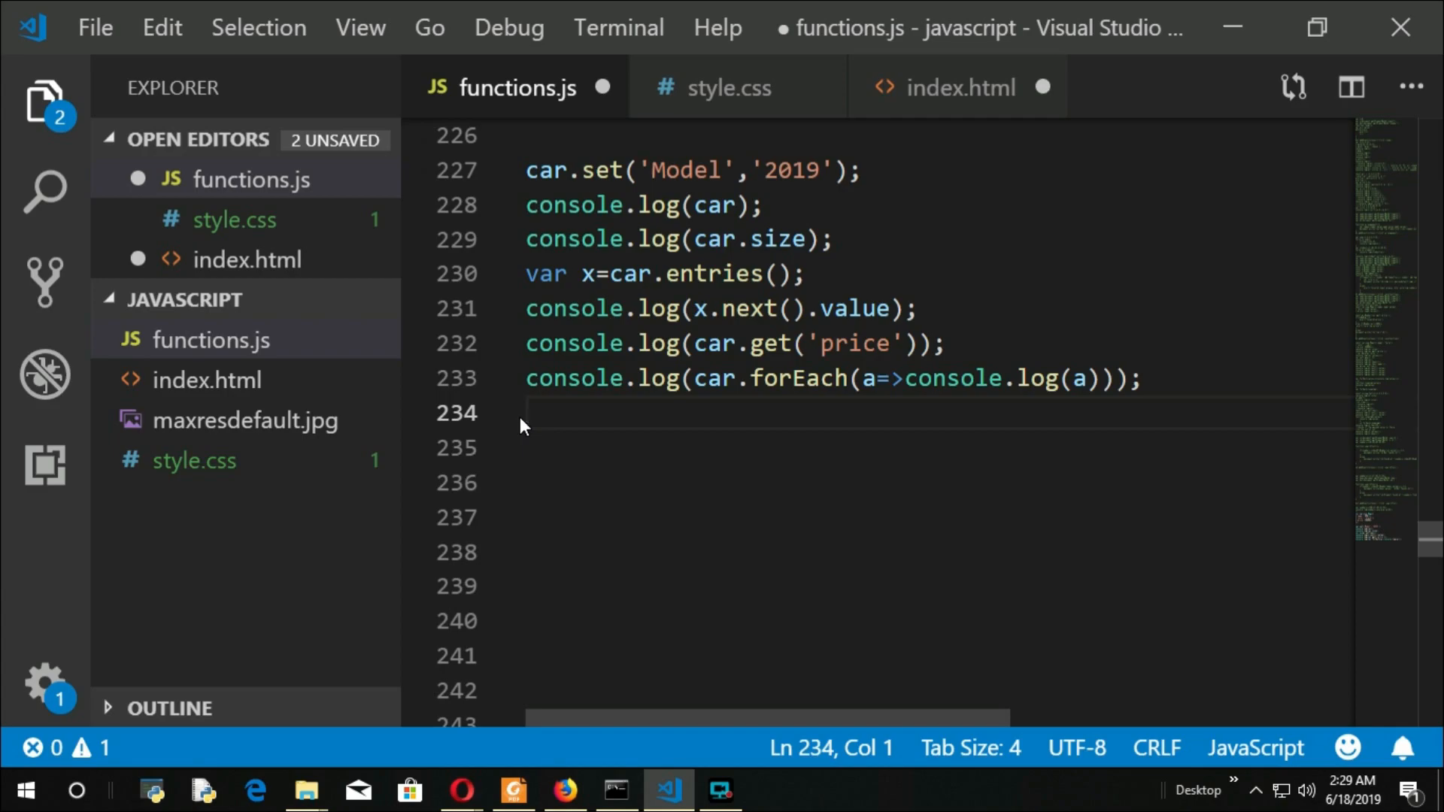
{"action": "type", "text": "var y"}
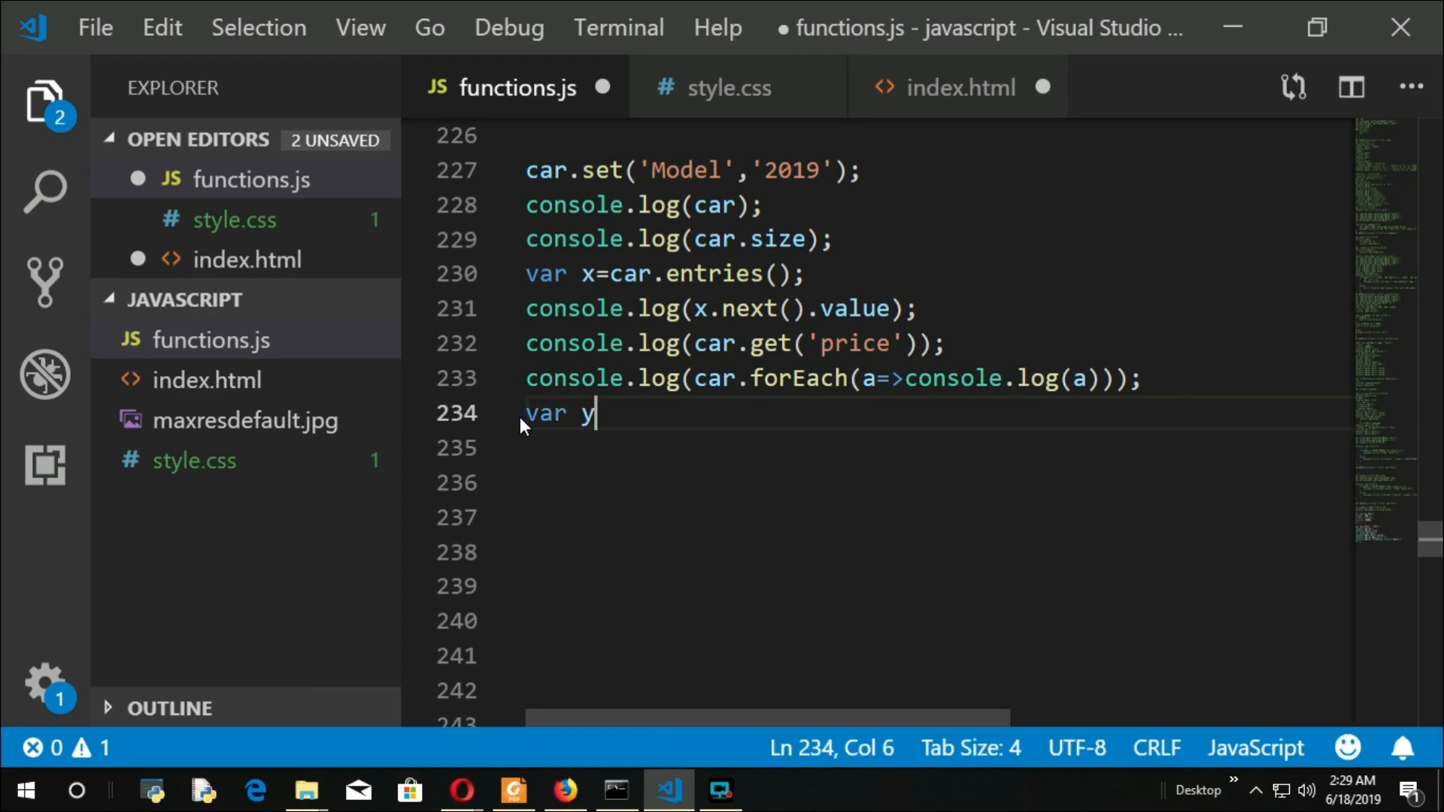
{"action": "type", "text": "="}
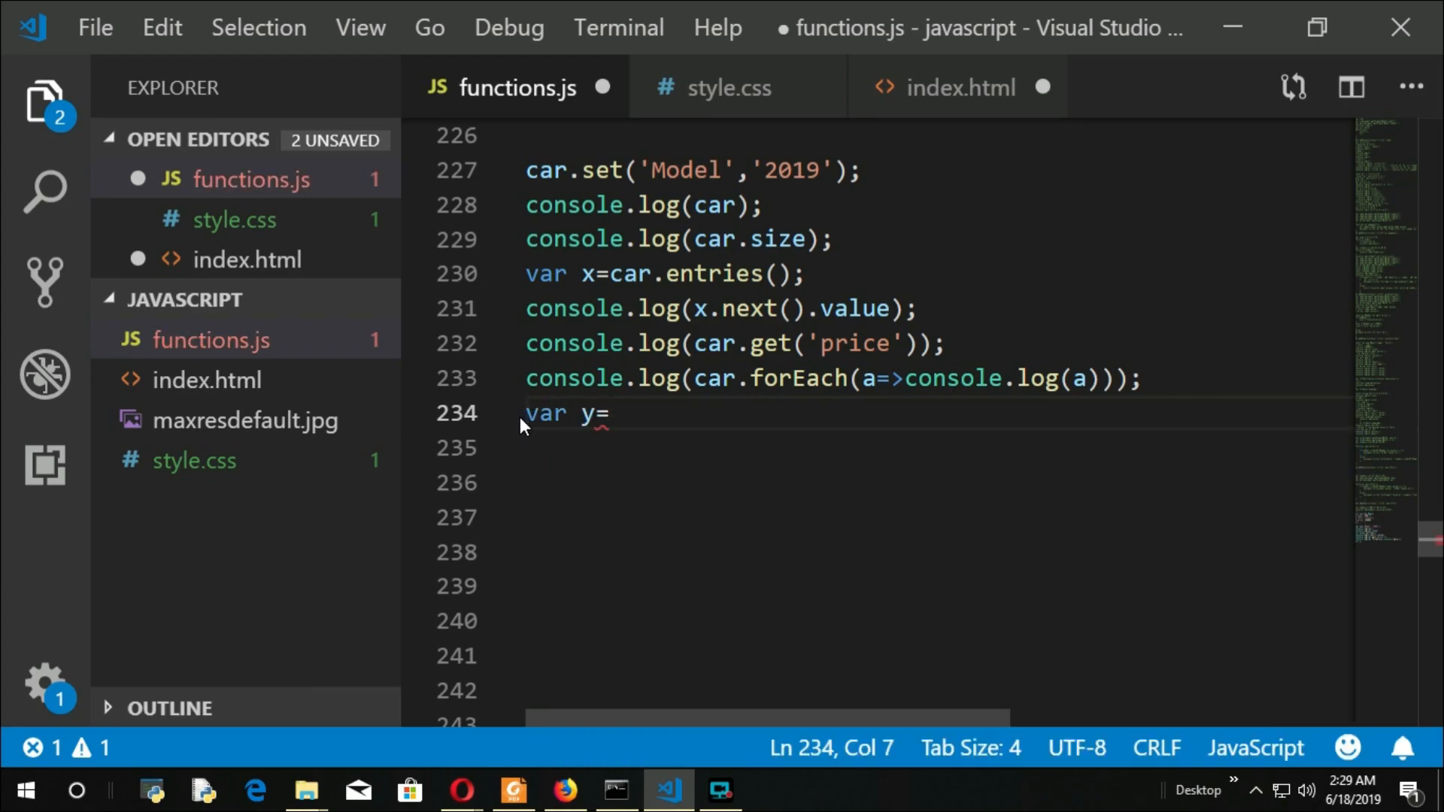
{"action": "type", "text": "car.keys"}
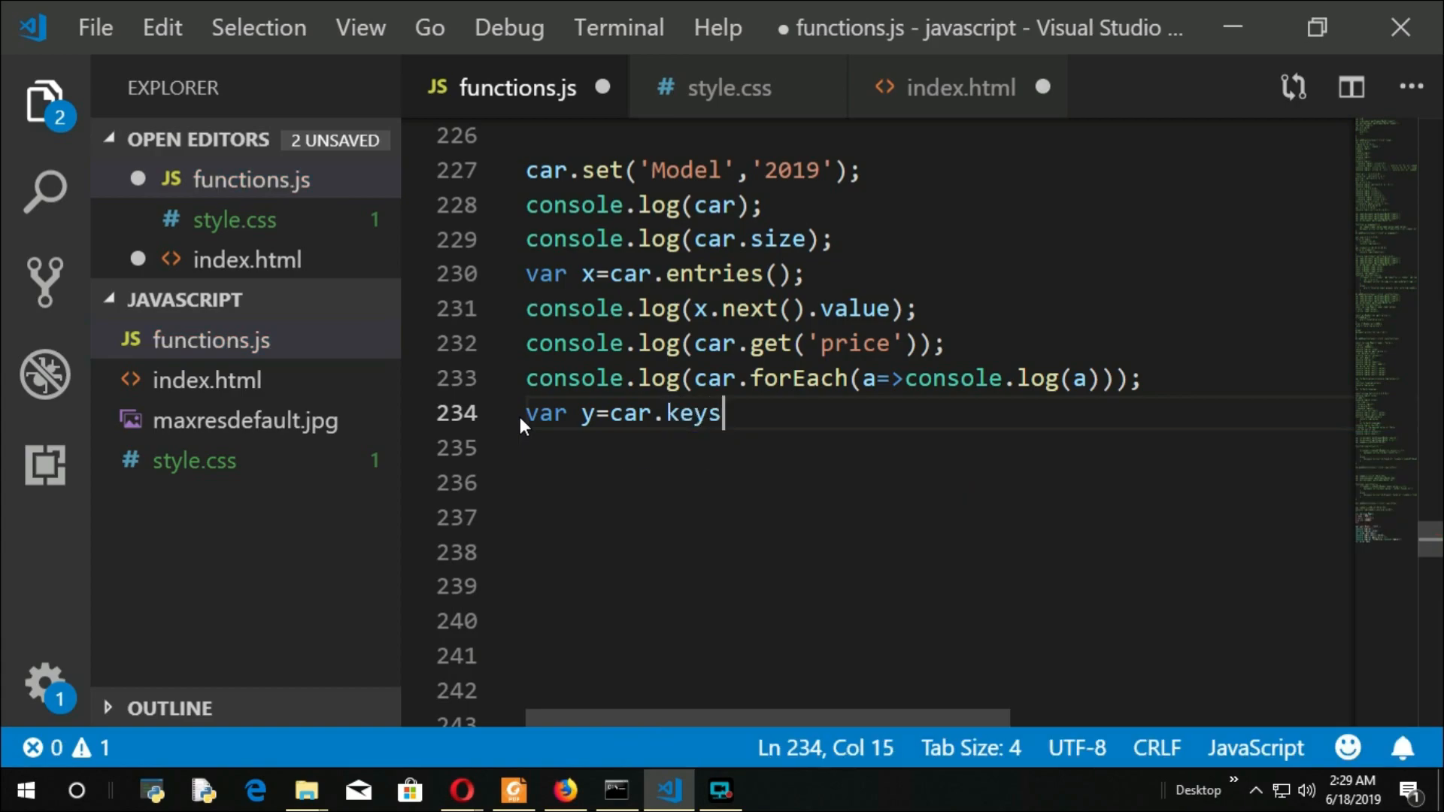
{"action": "type", "text": "();"}
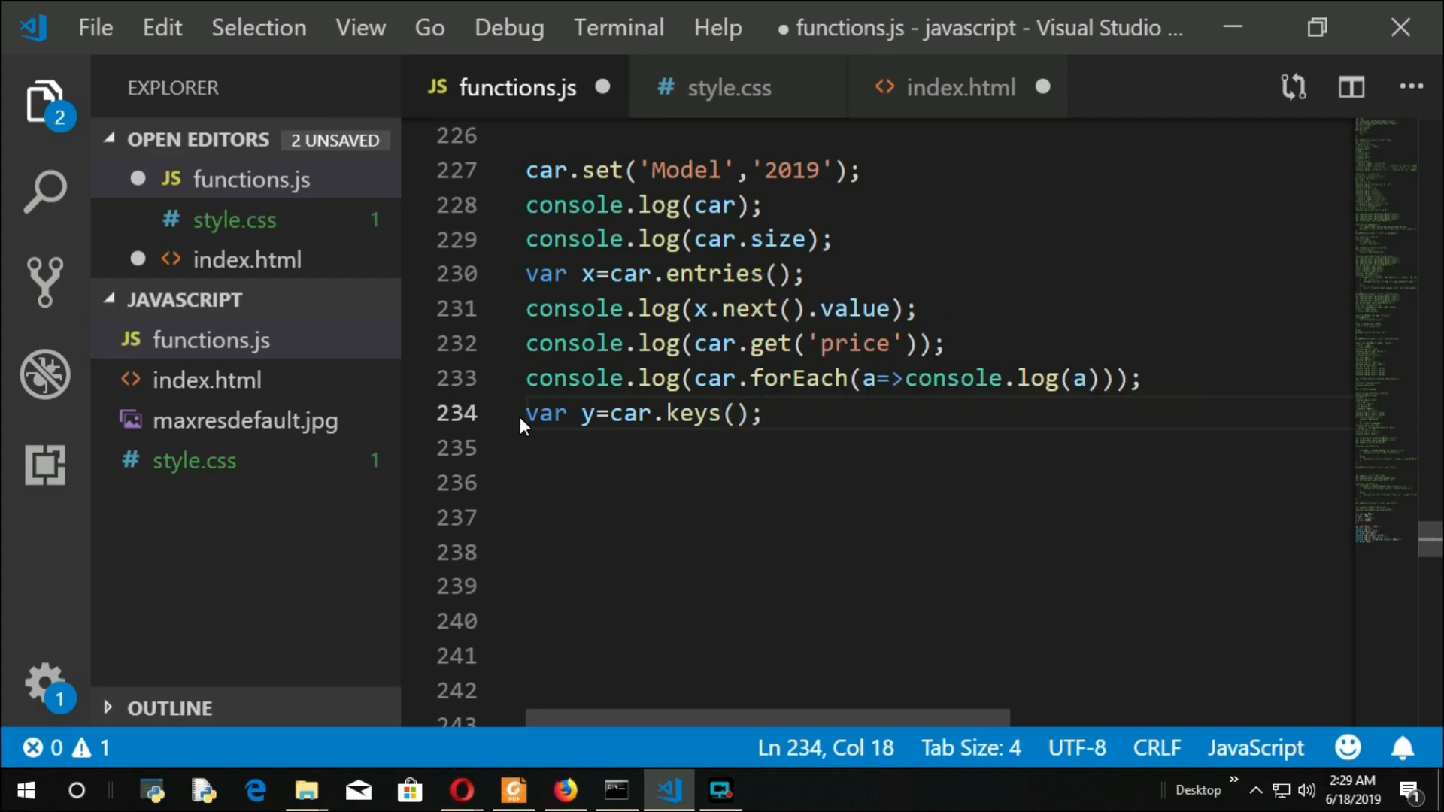
Step: Log the iterator's first key with console.log(y.next().value), showing name
{"action": "type", "text": "conso"}
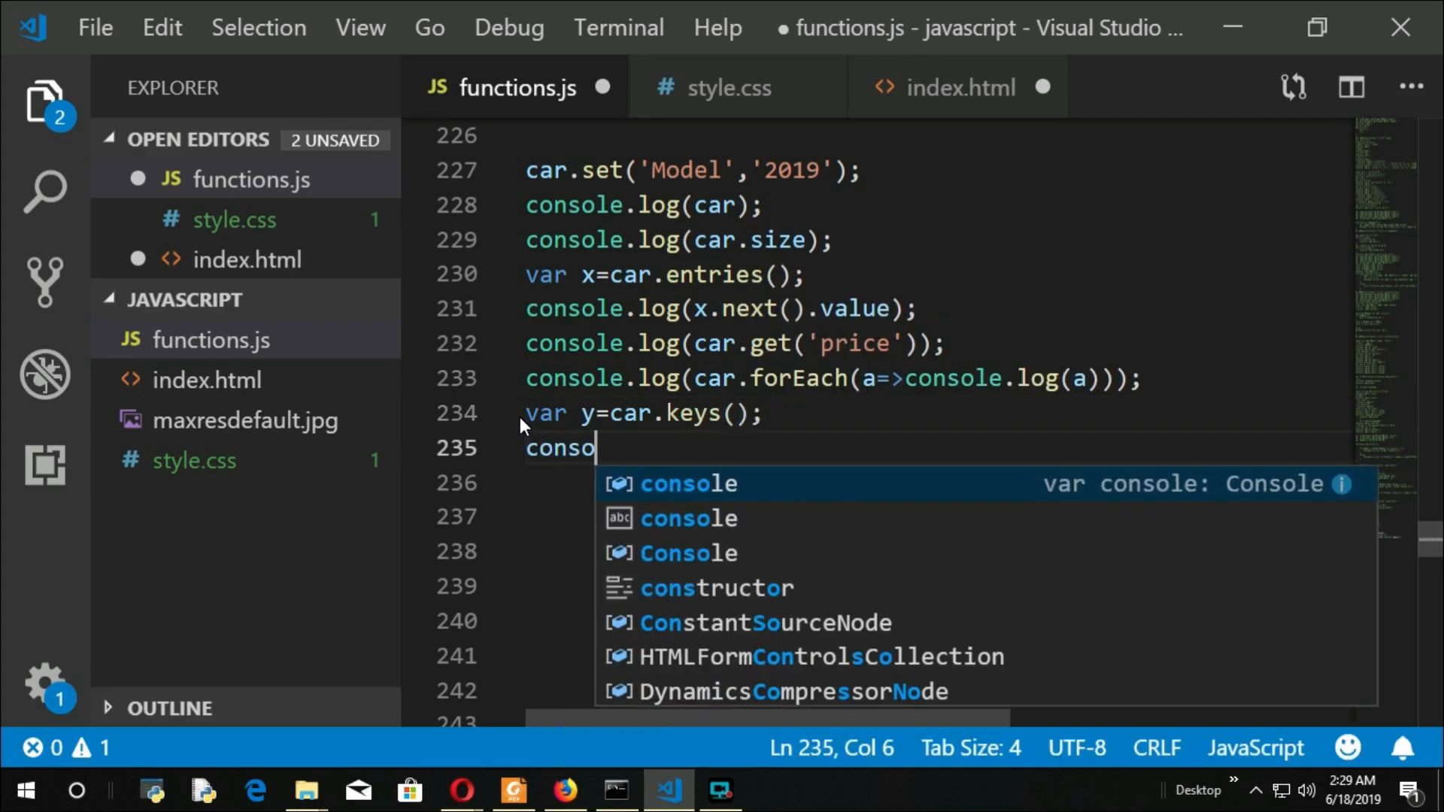
{"action": "type", "text": "el"}
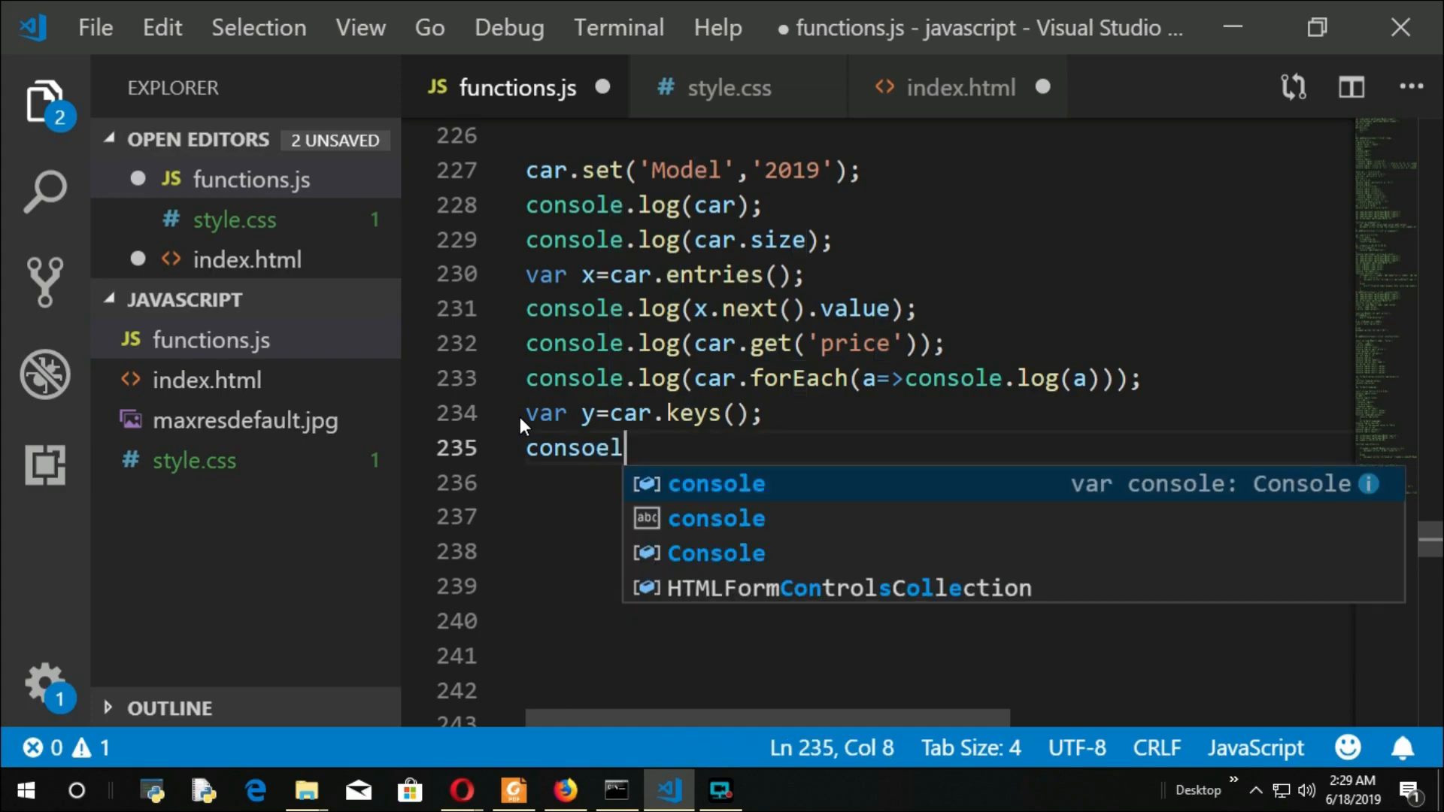
{"action": "type", "text": "console."}
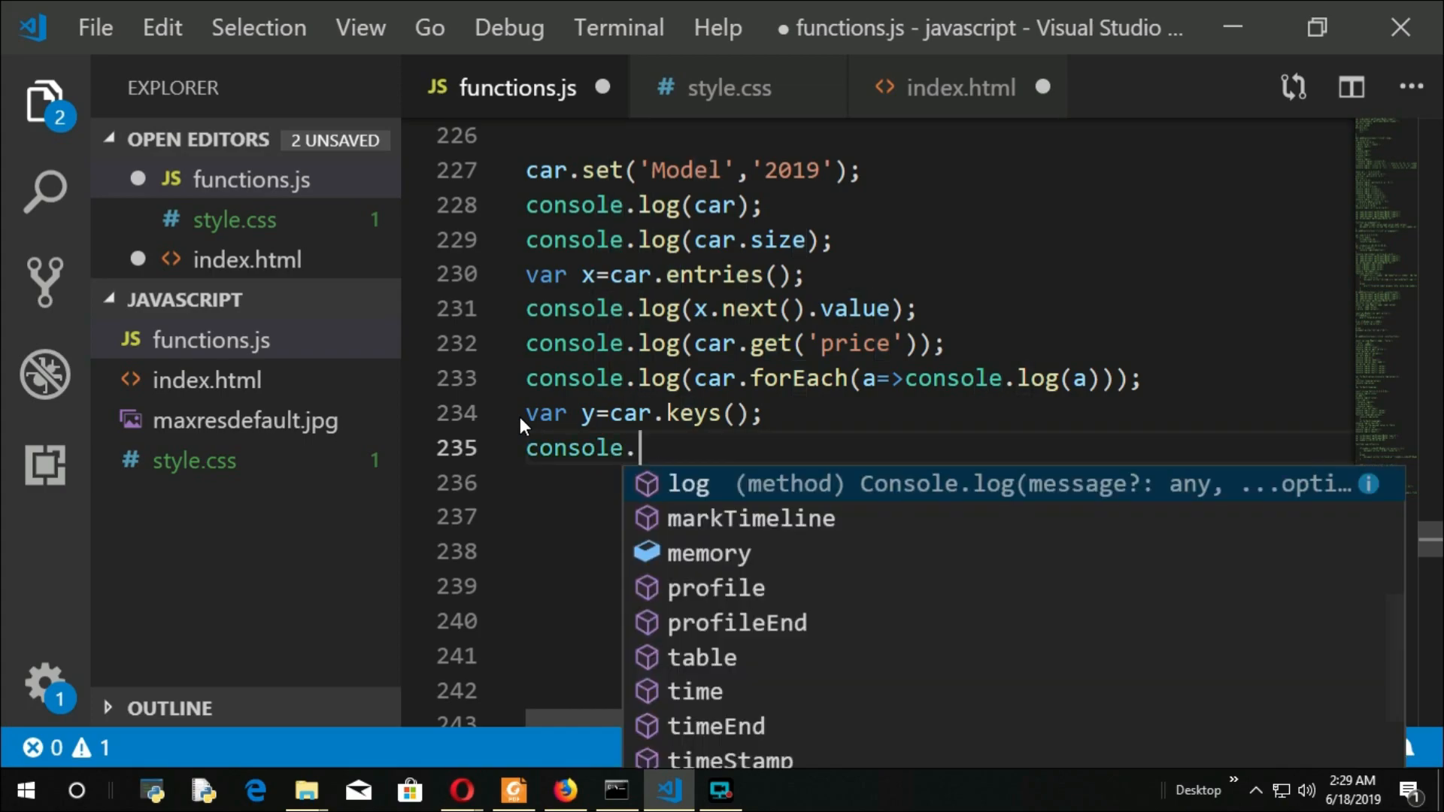
{"action": "type", "text": "log"}
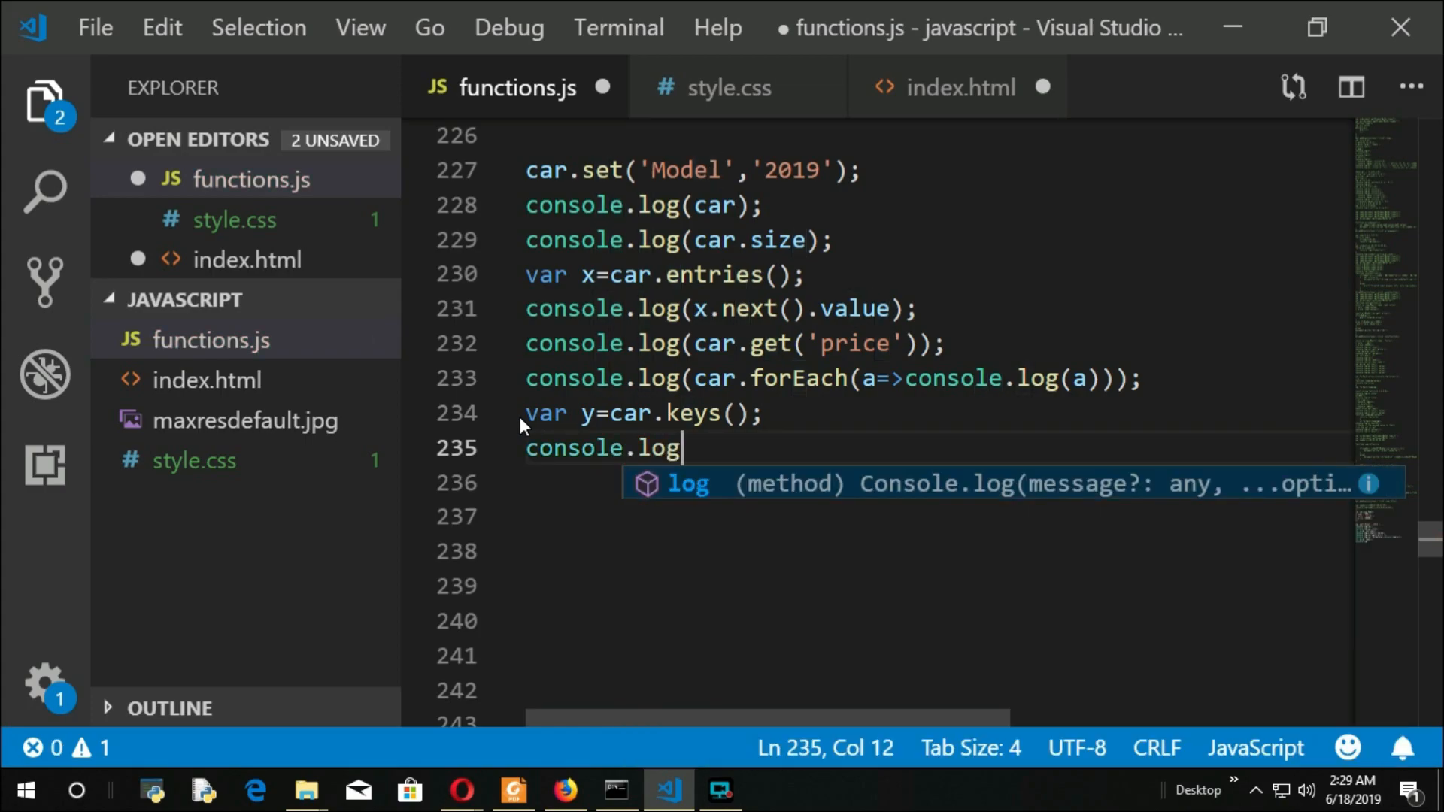
{"action": "type", "text": "(y.next().value))"}
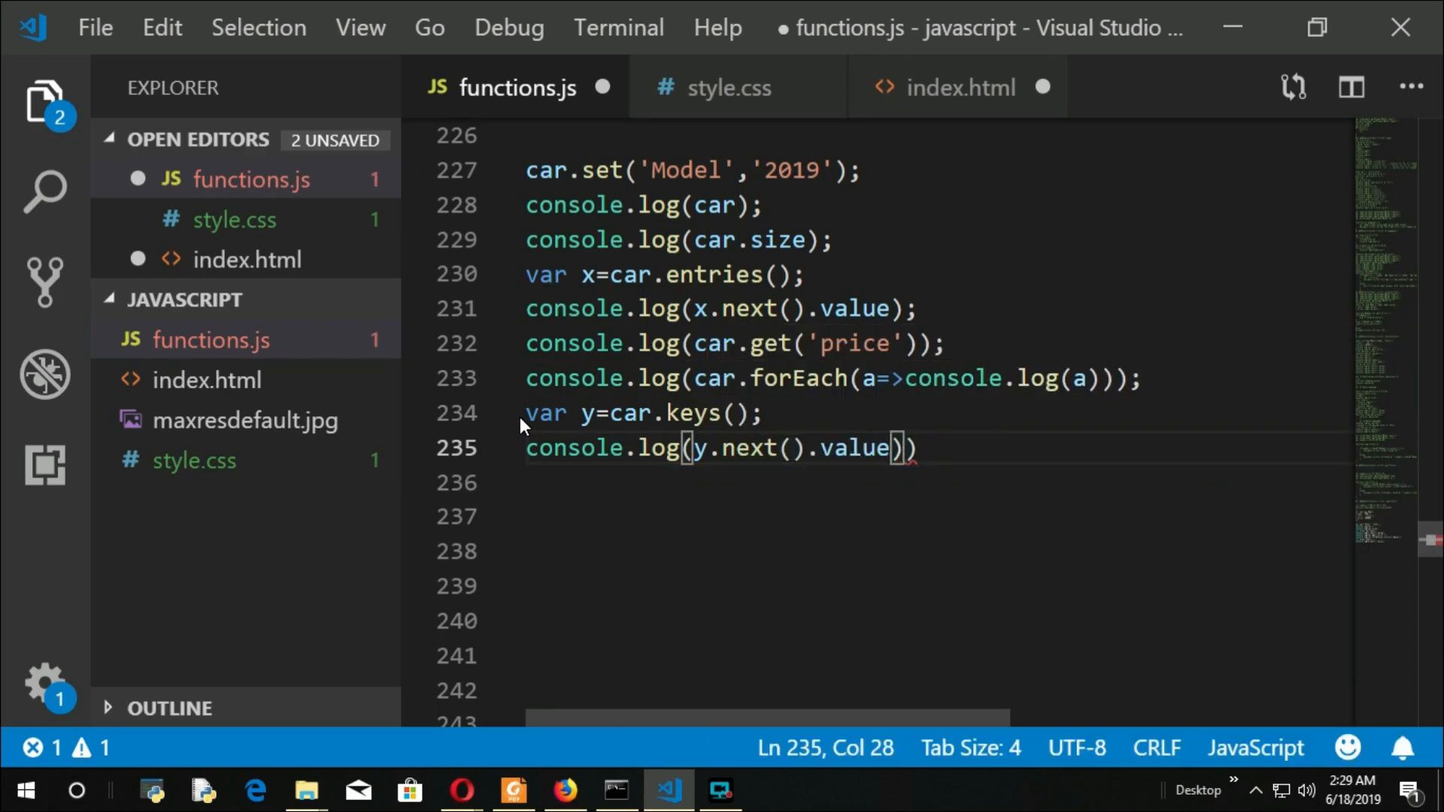
{"action": "type", "text": ";"}
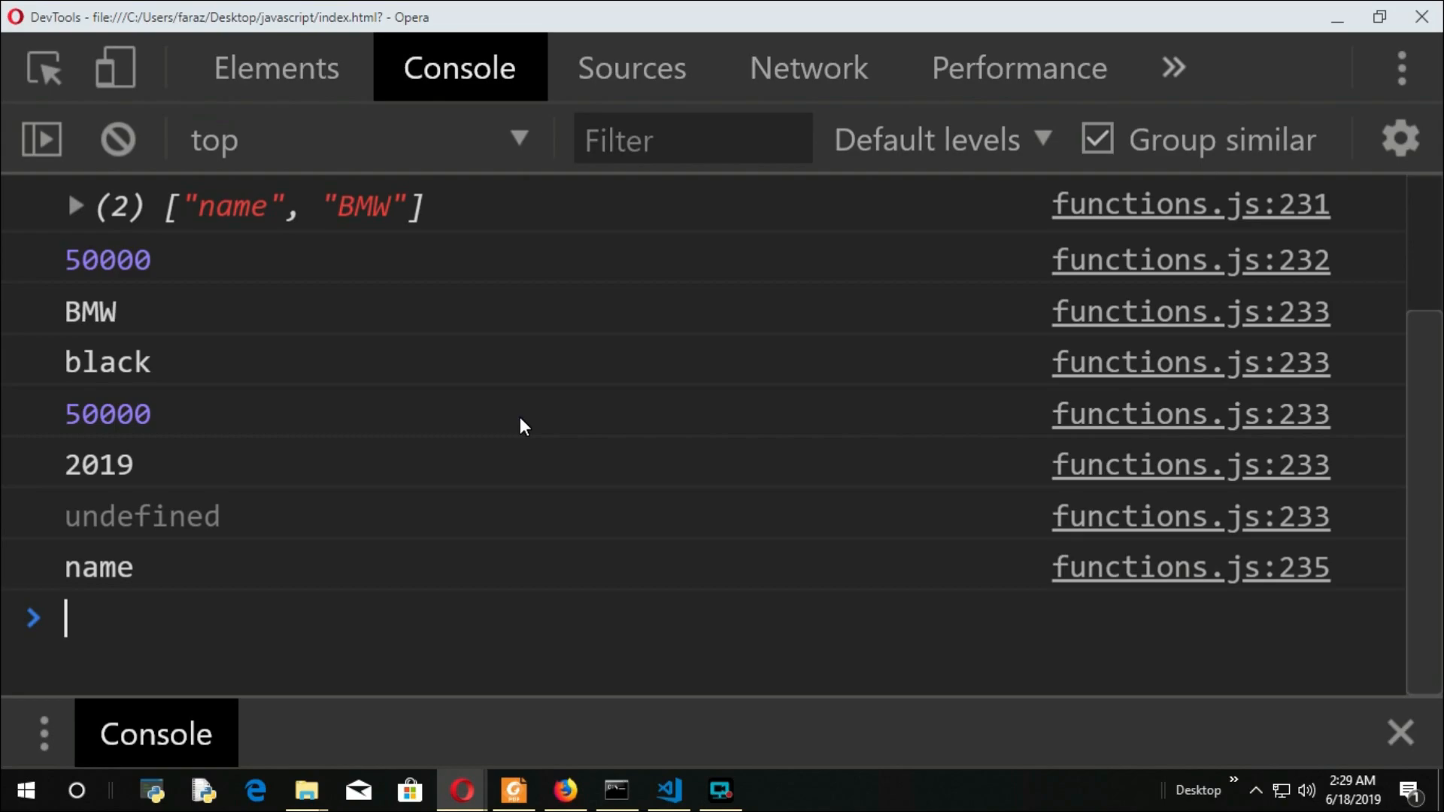
Step: Add two more console.log(y.next().value); lines for the next keys
{"action": "left_click", "coordinate": [668, 790]}
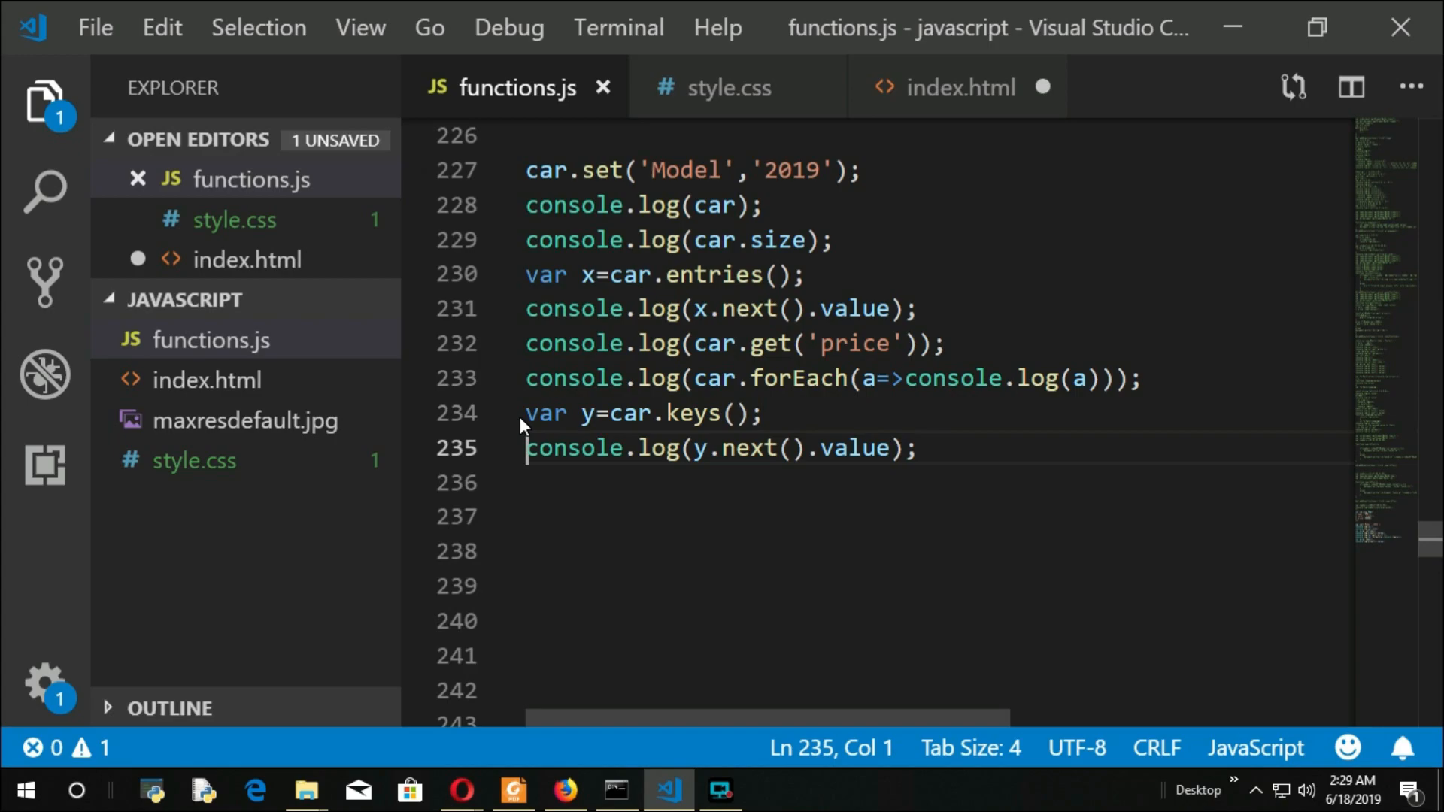
{"action": "type", "text": "console.log(y.next().value);"}
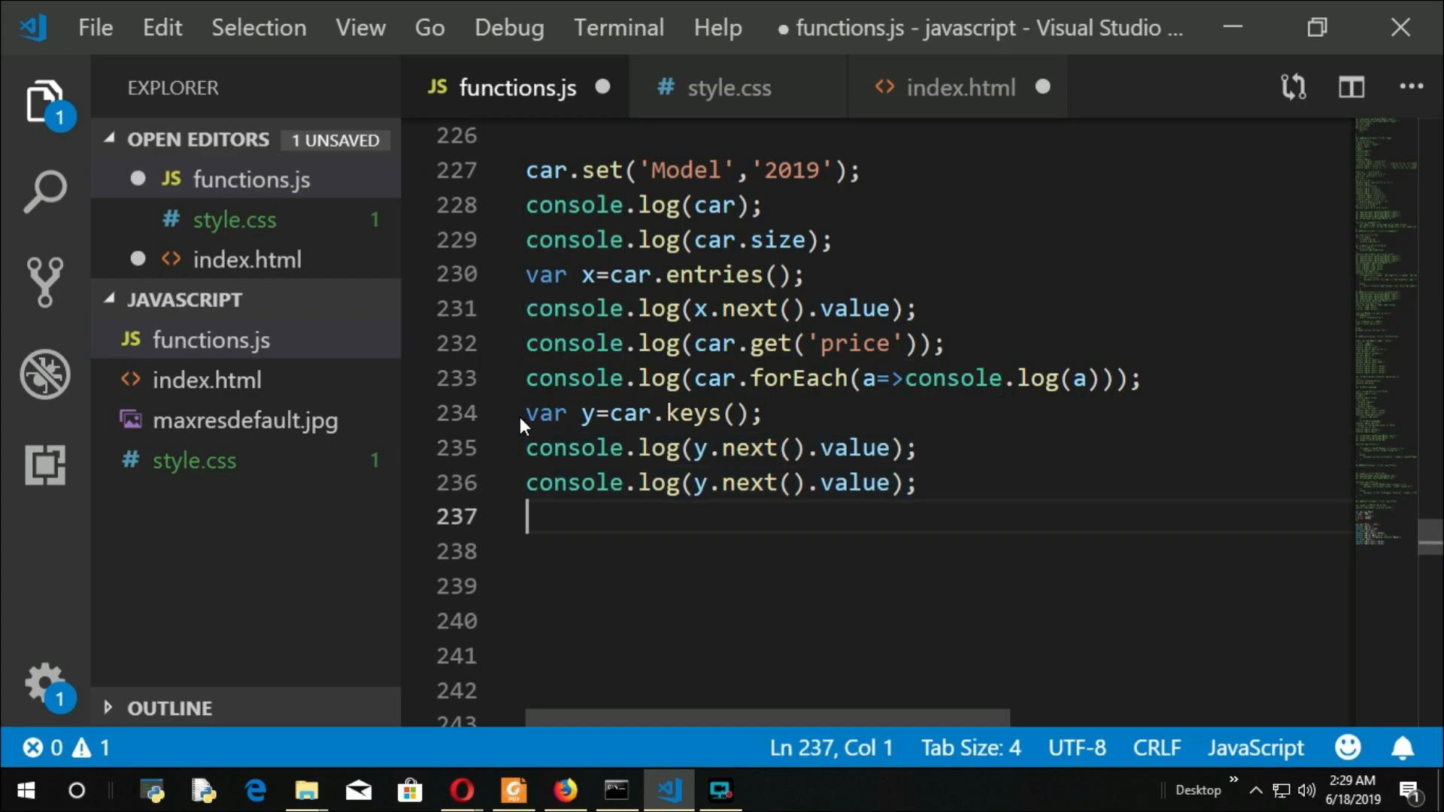
{"action": "key", "text": "alt+tab"}
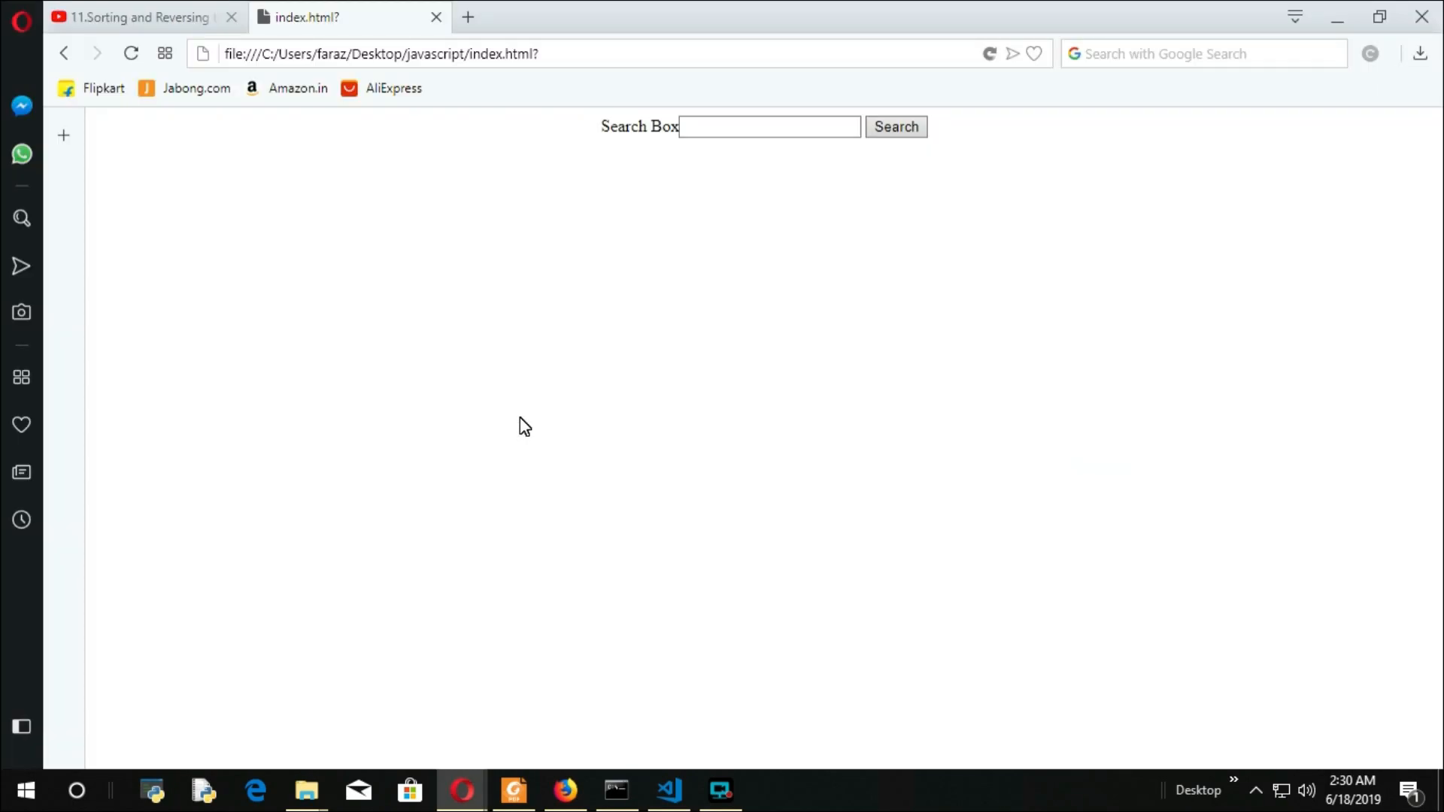
{"action": "left_click", "coordinate": [668, 791]}
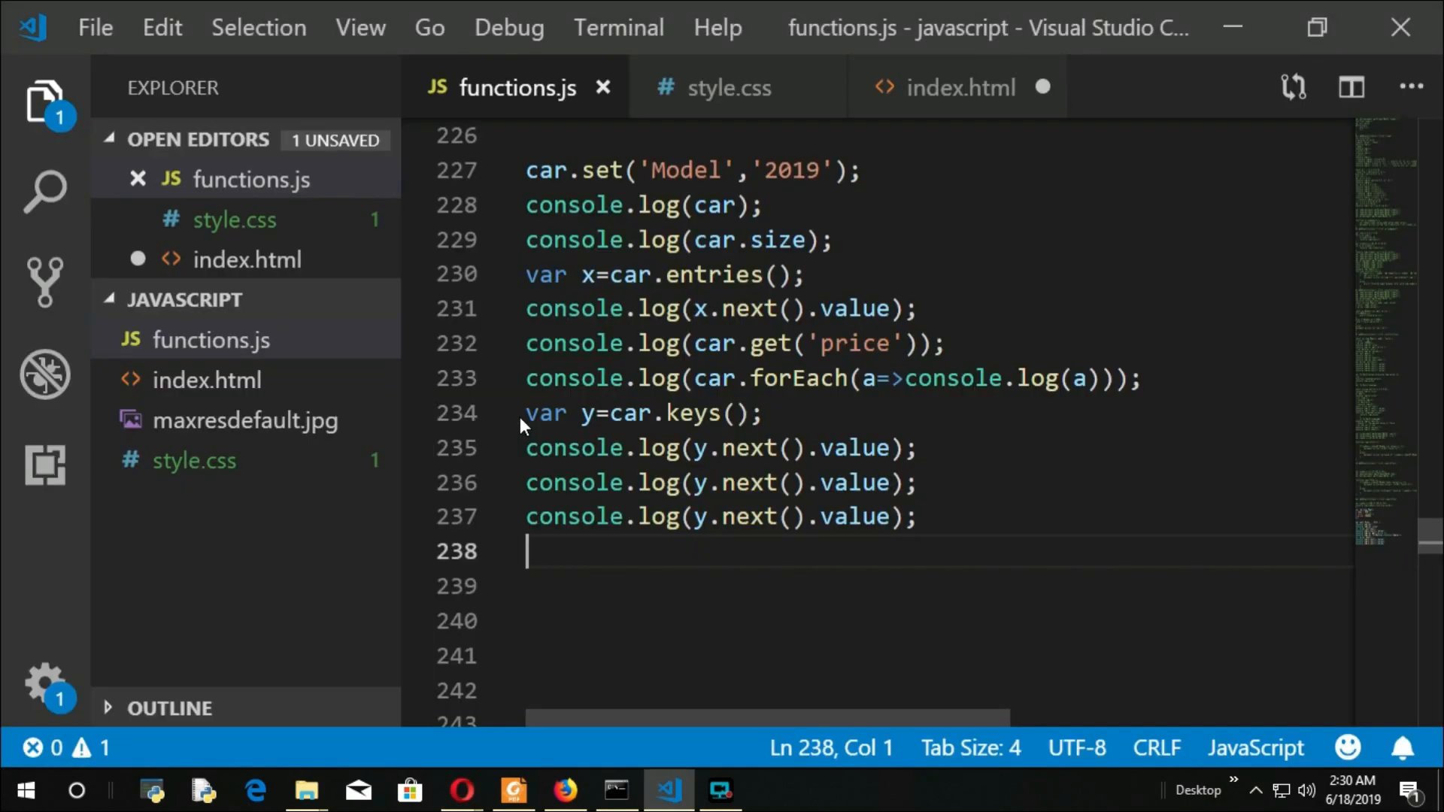